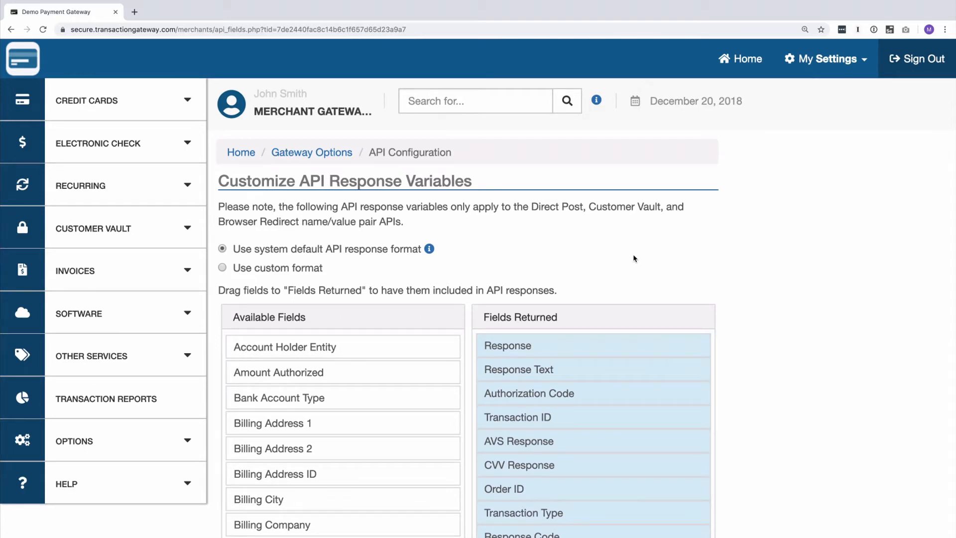
Switch the API response to 'Use custom format' and review the Available Fields list
scroll("down", 3)
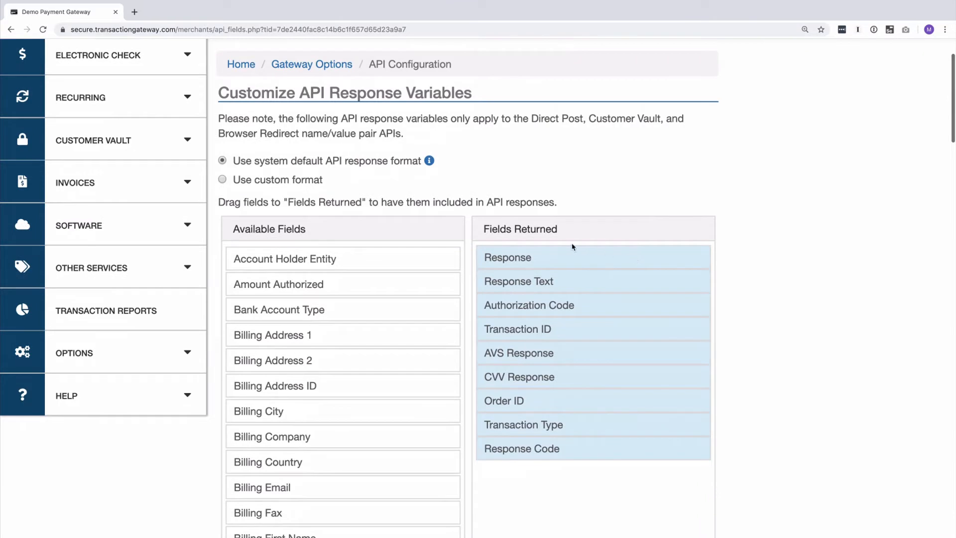
mouse_move(516, 348)
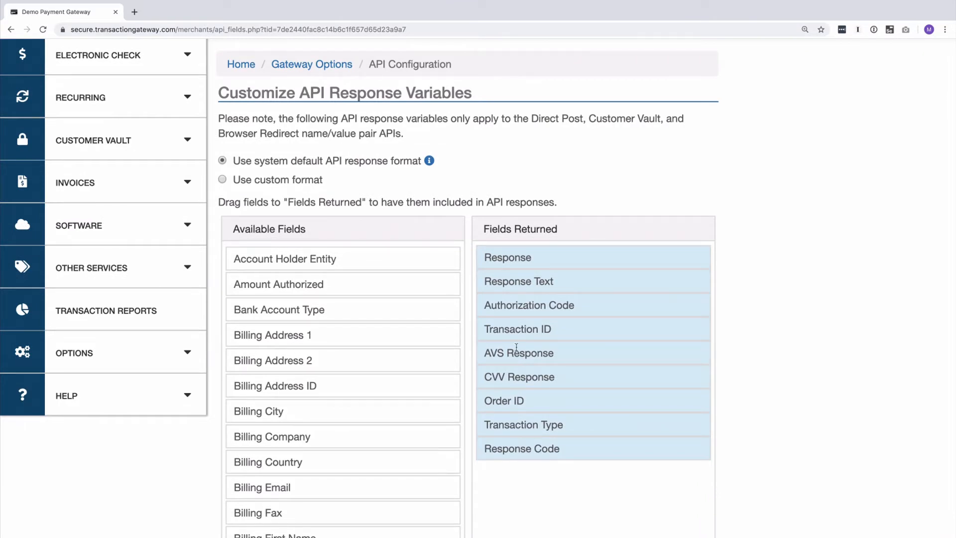
mouse_move(554, 259)
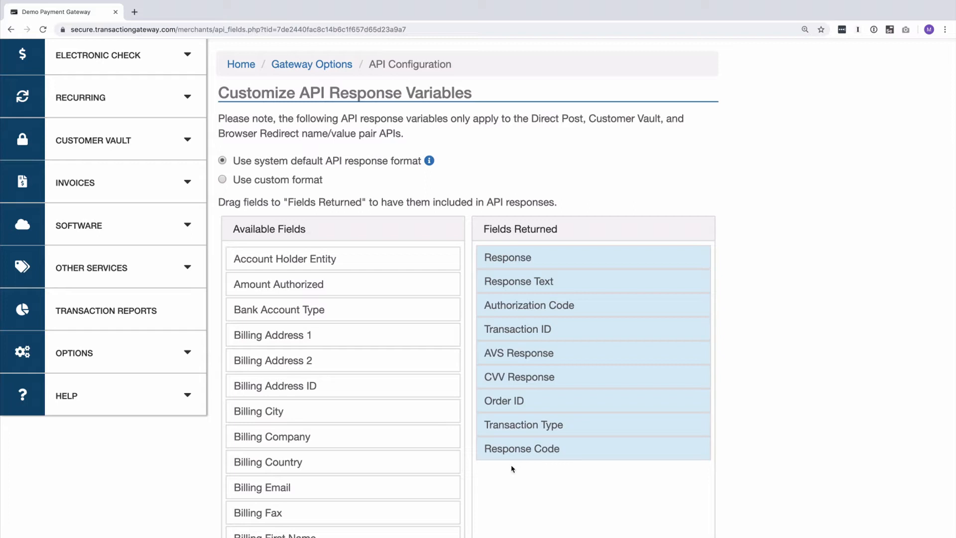
mouse_move(615, 437)
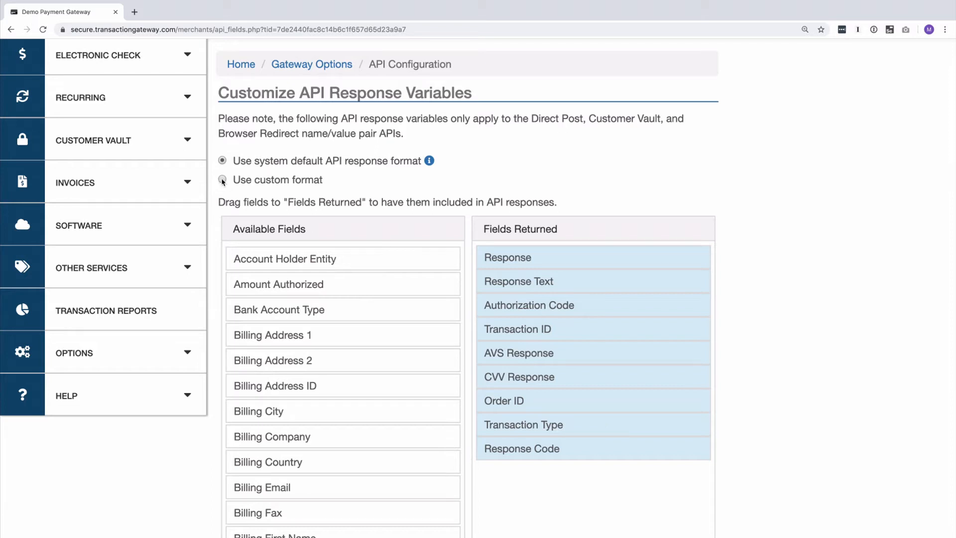
left_click(222, 179)
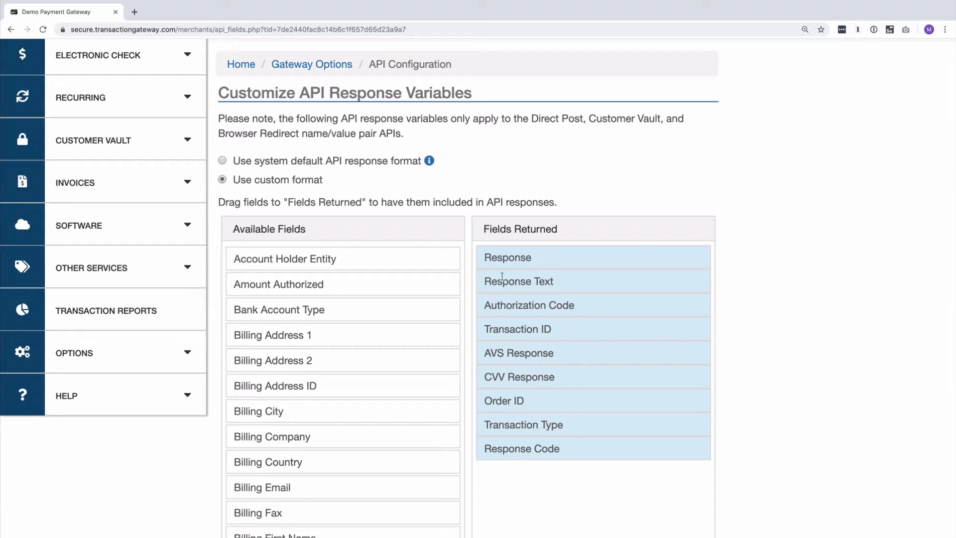
mouse_move(326, 245)
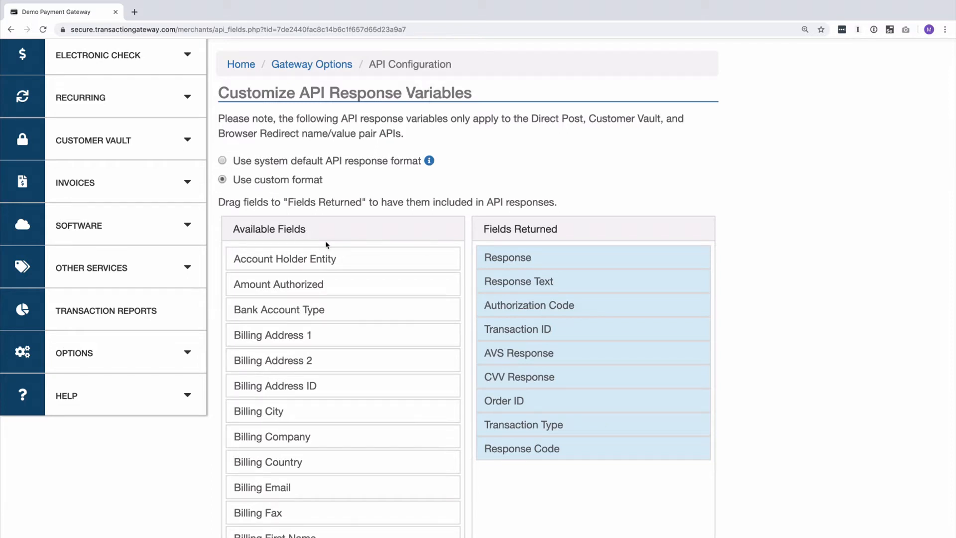
scroll("down", 3)
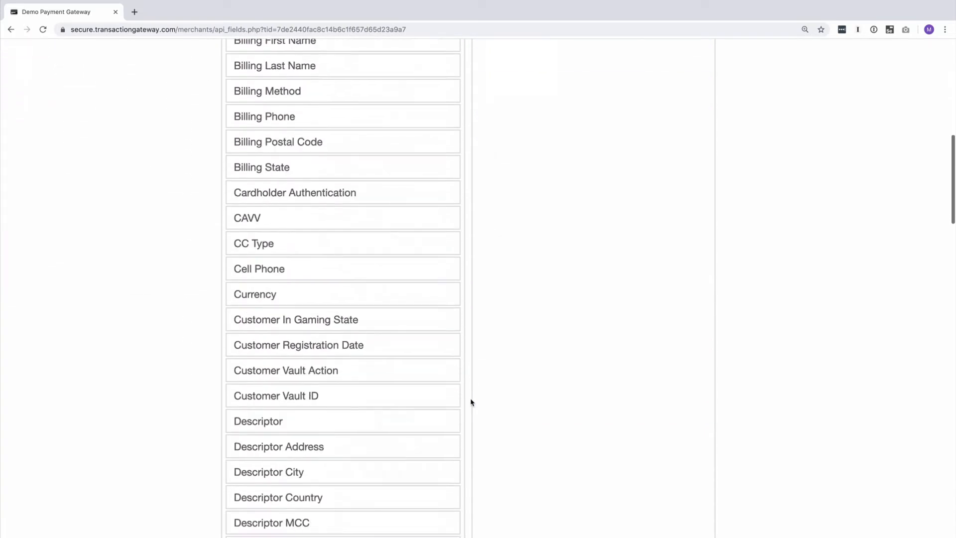
scroll("down", 3)
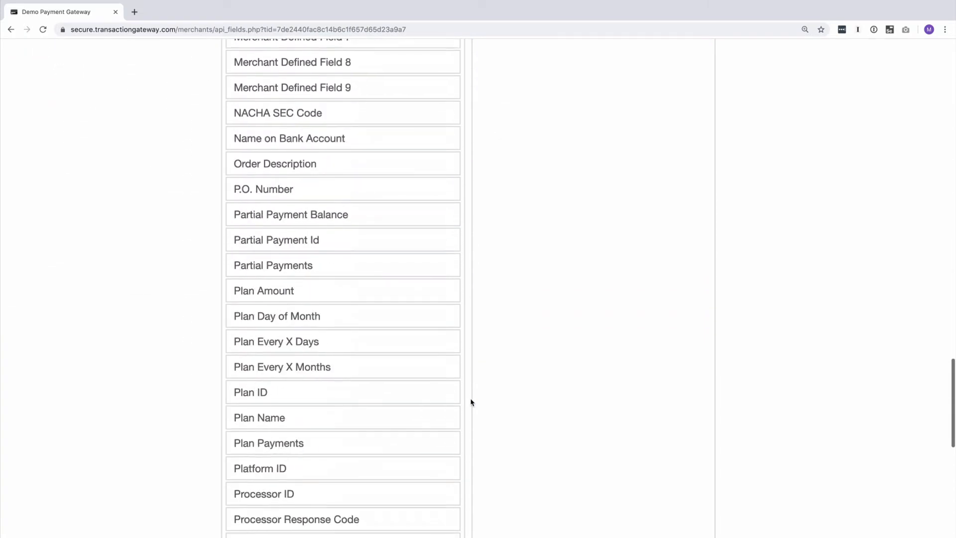
scroll("down", 3)
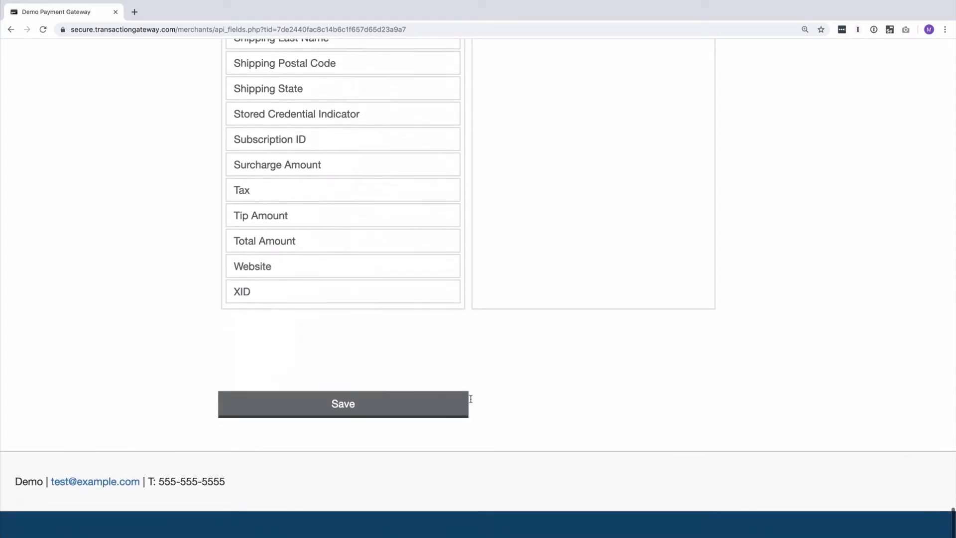
scroll("up", 3)
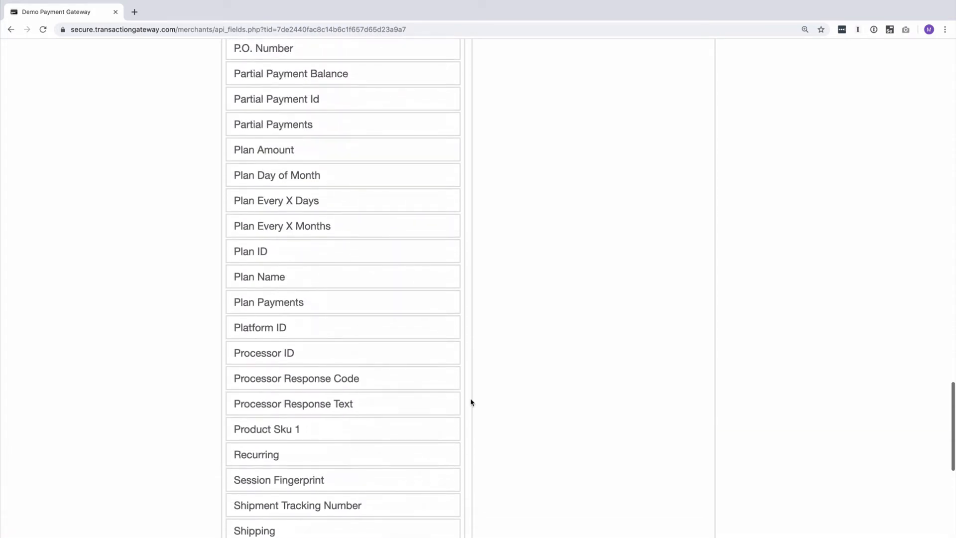
scroll("up", 3)
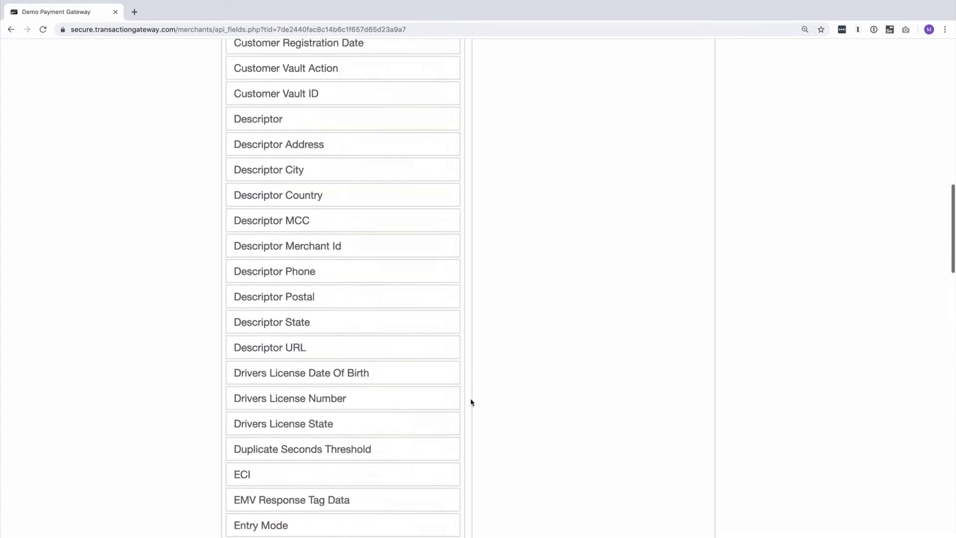
scroll("up", 3)
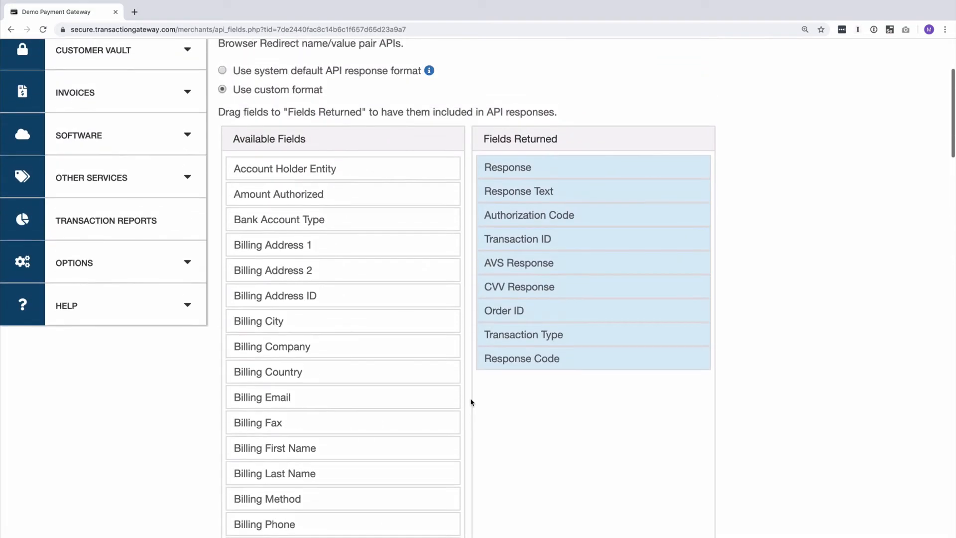
scroll("down", 3)
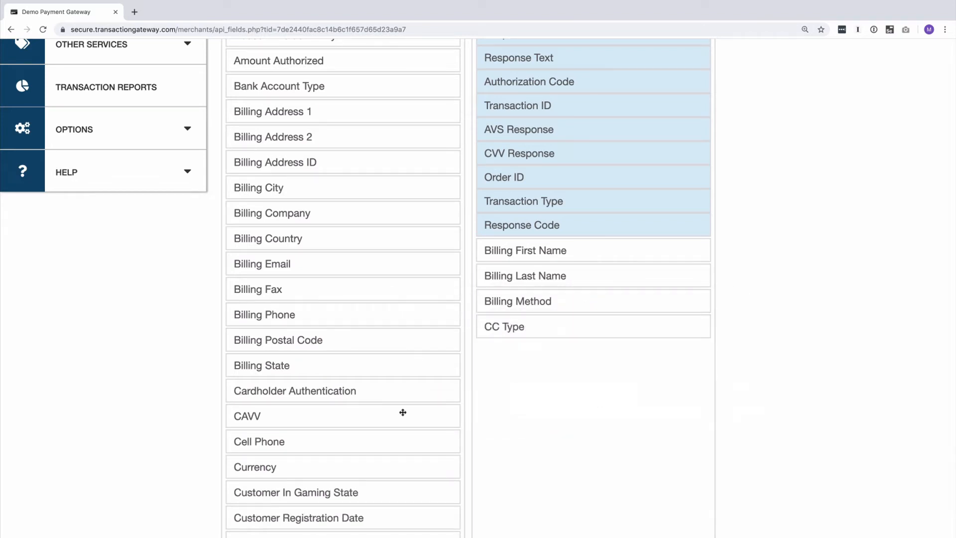
Move fields including Total Amount into Fields Returned and reach the Save button
scroll("down", 3)
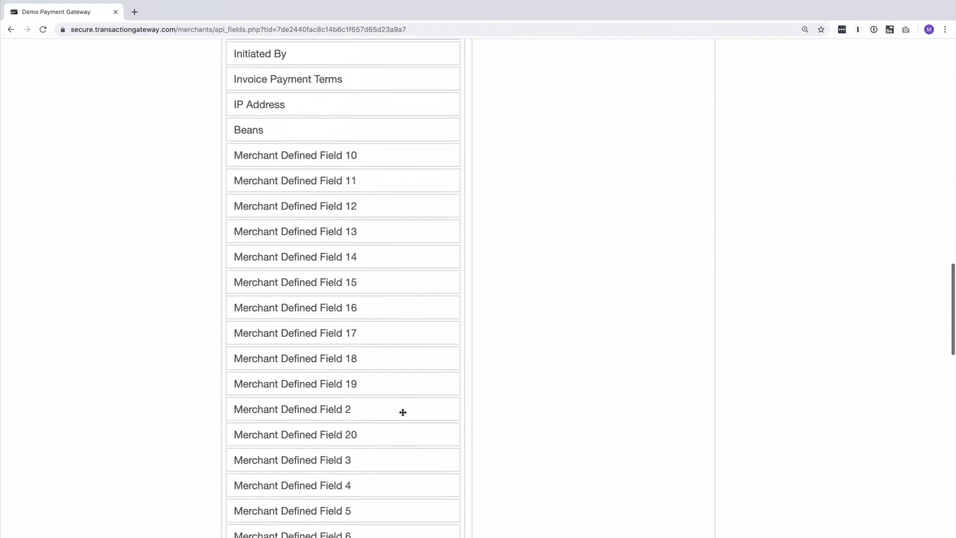
scroll("down", 3)
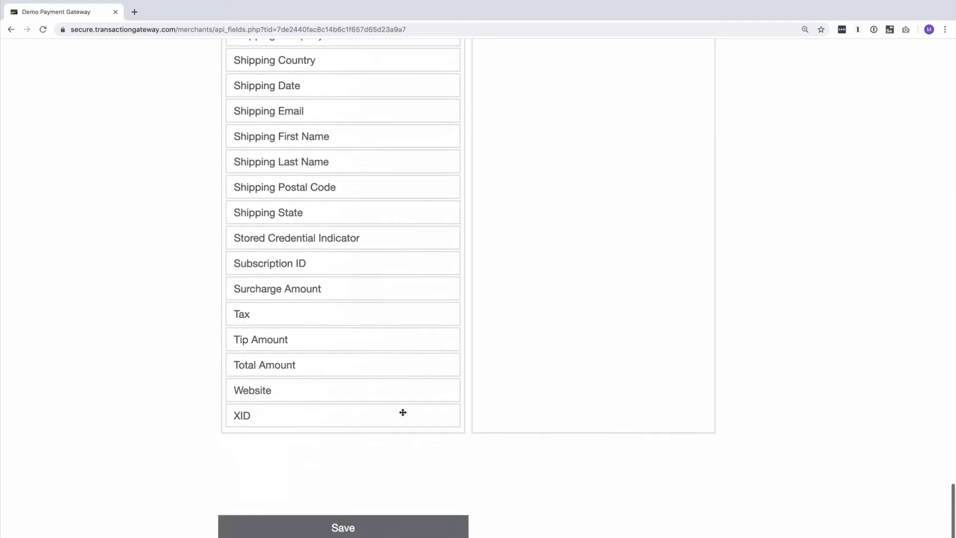
scroll("up", 3)
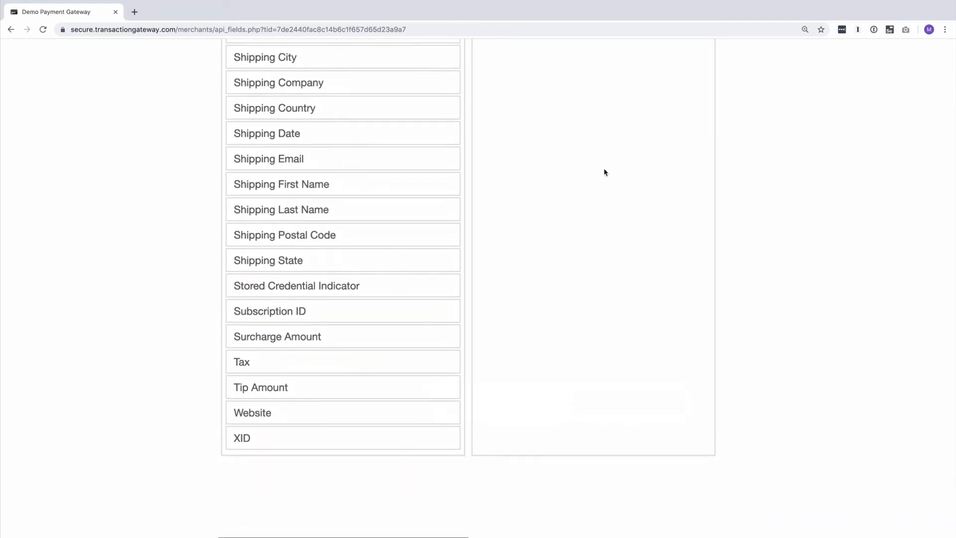
scroll("up", 3)
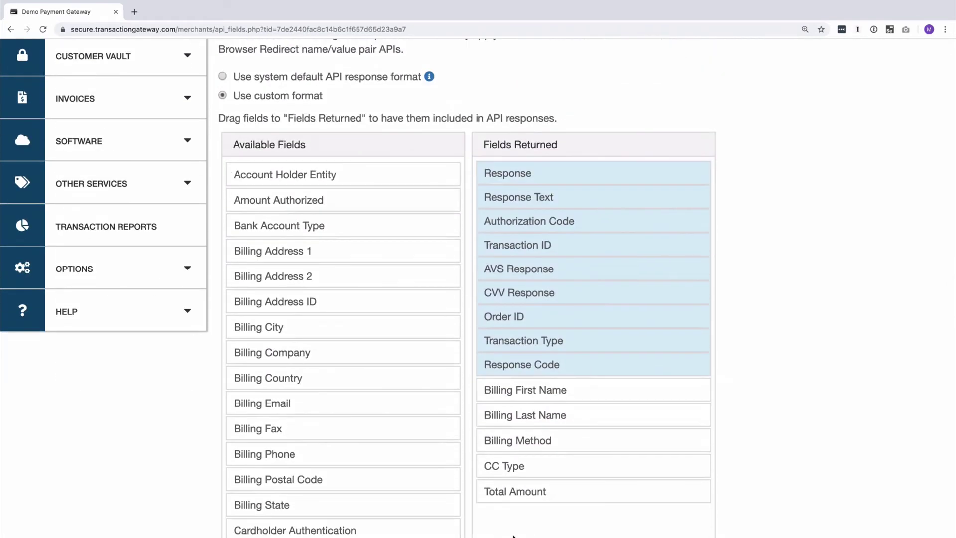
mouse_move(519, 379)
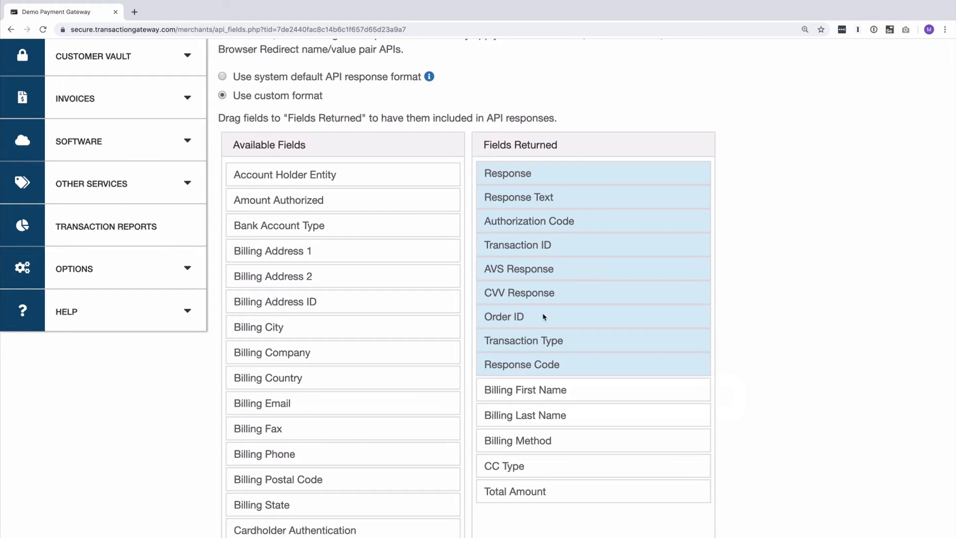
scroll("down", 3)
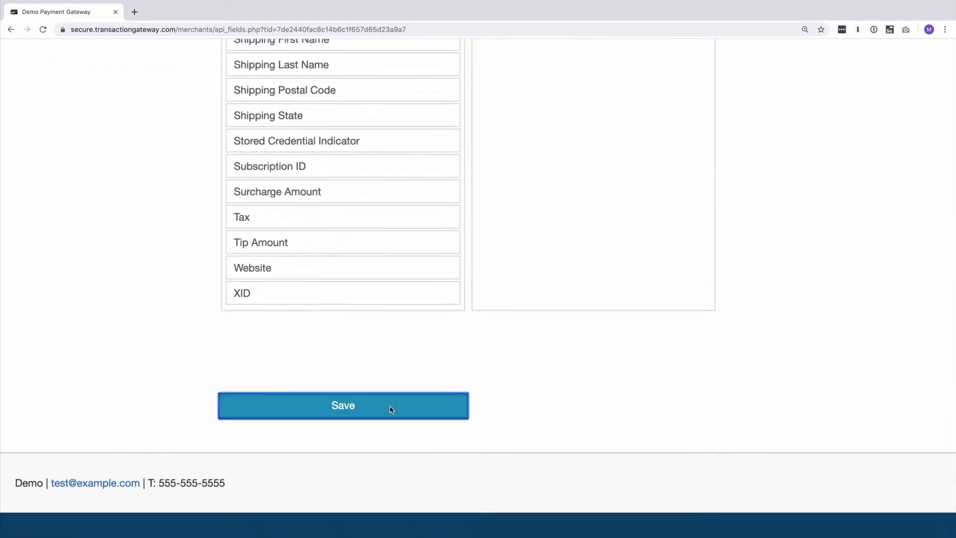
Save the custom format and confirm the API Response Variables Warning, returning fourteen fields
left_click(342, 405)
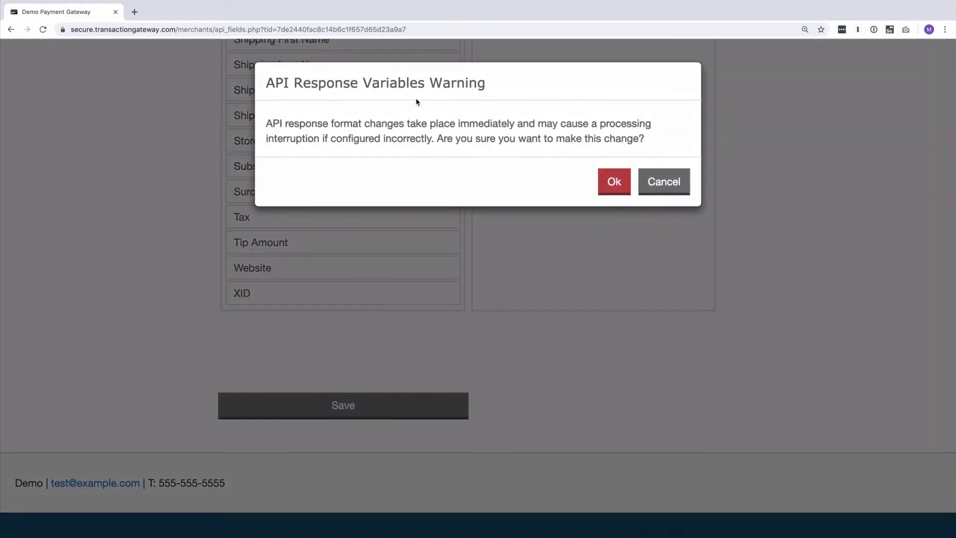
mouse_move(522, 116)
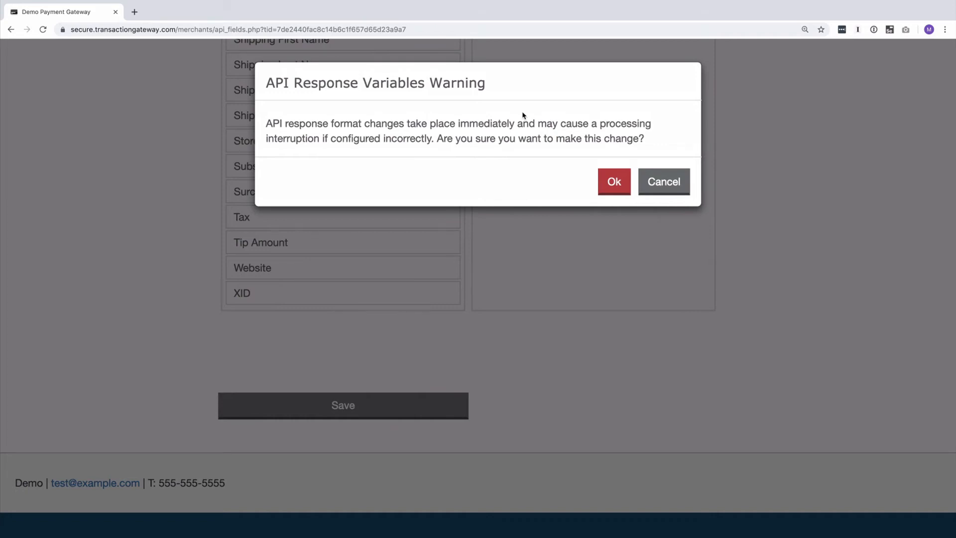
mouse_move(599, 134)
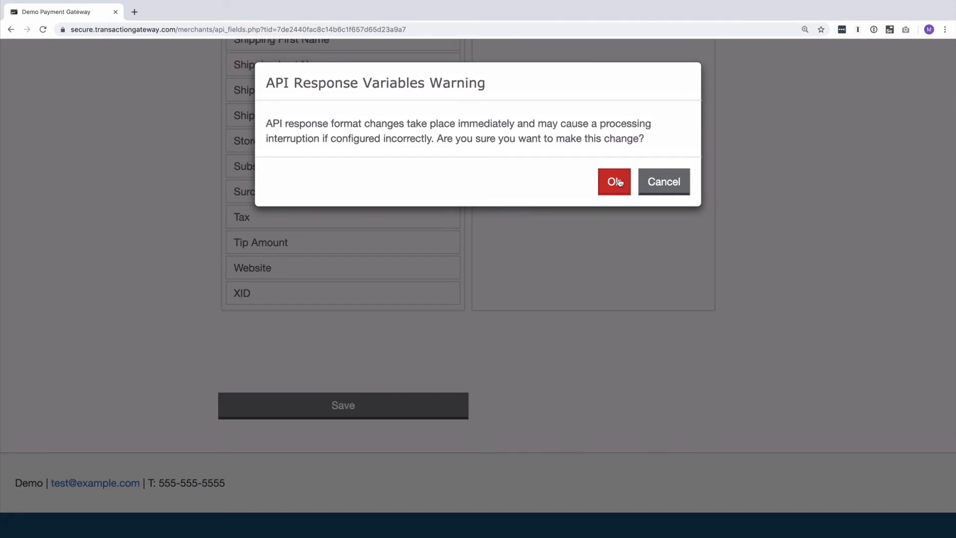
left_click(613, 182)
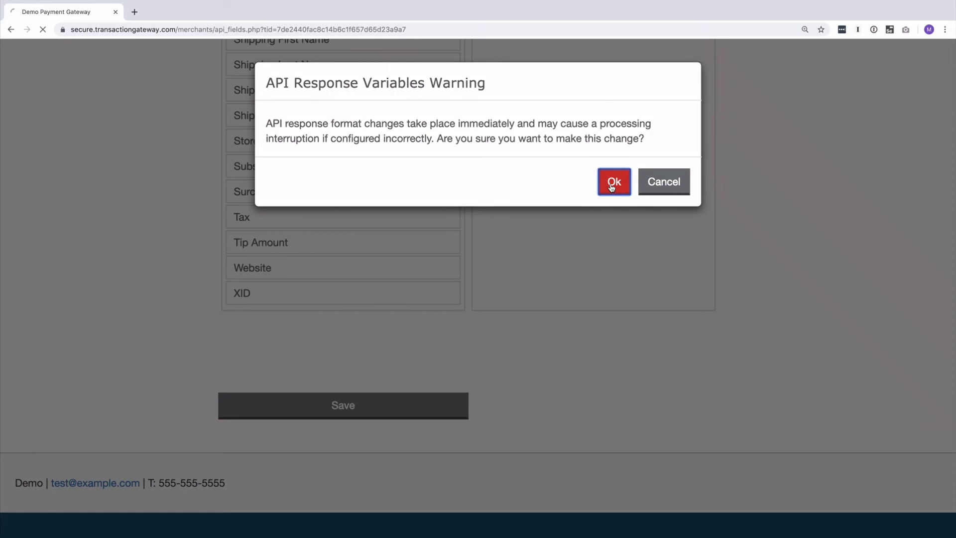
left_click(613, 181)
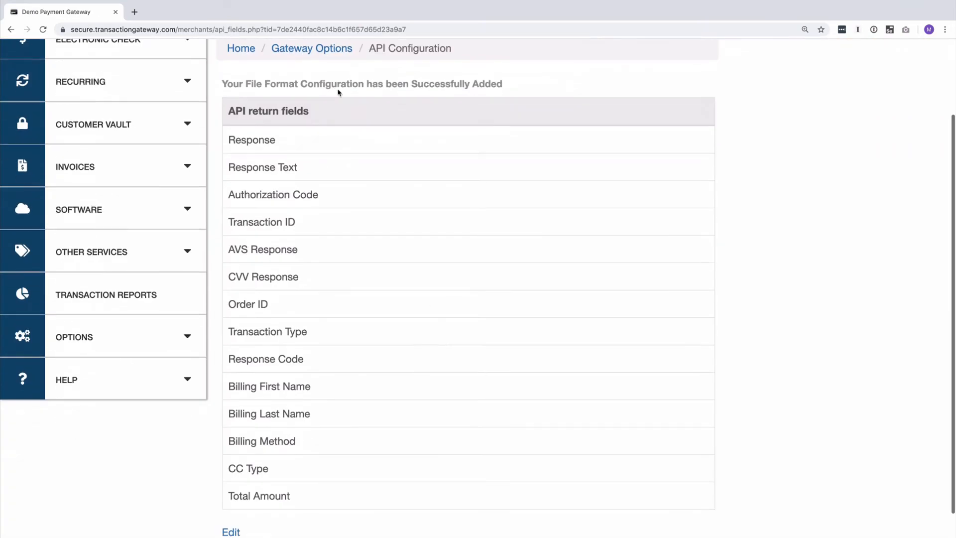
Edit the format to remove Billing First Name and Billing Last Name, saving twelve return fields
left_click(230, 532)
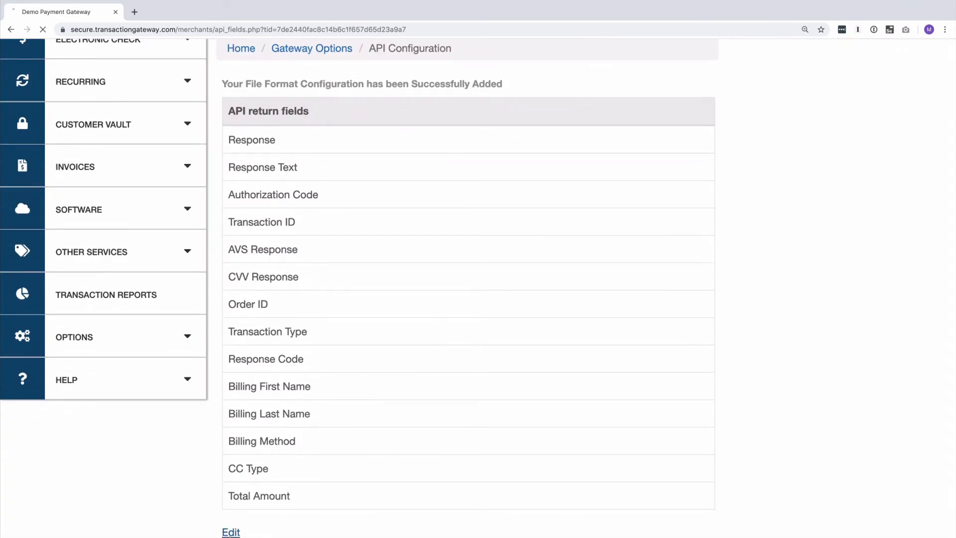
left_click(230, 532)
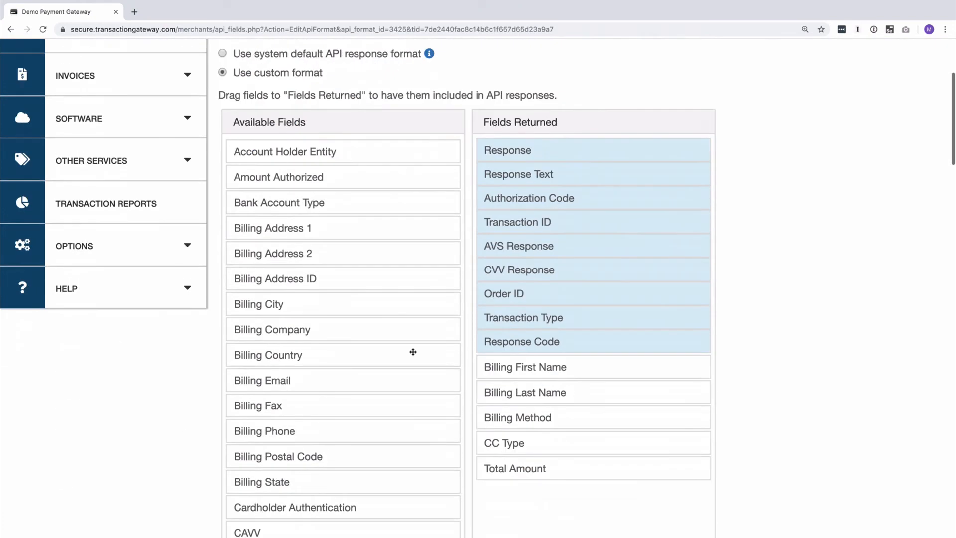
scroll("up", 3)
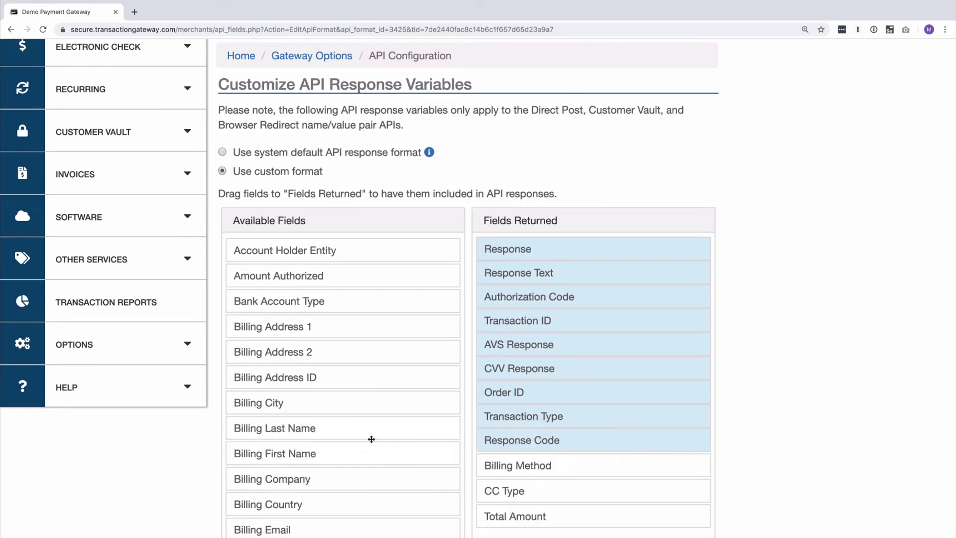
scroll("down", 3)
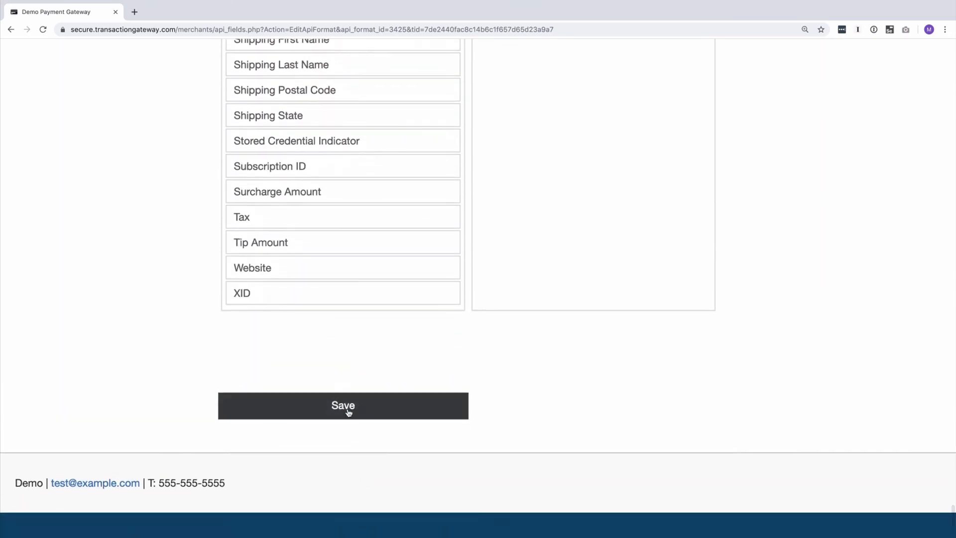
left_click(341, 405)
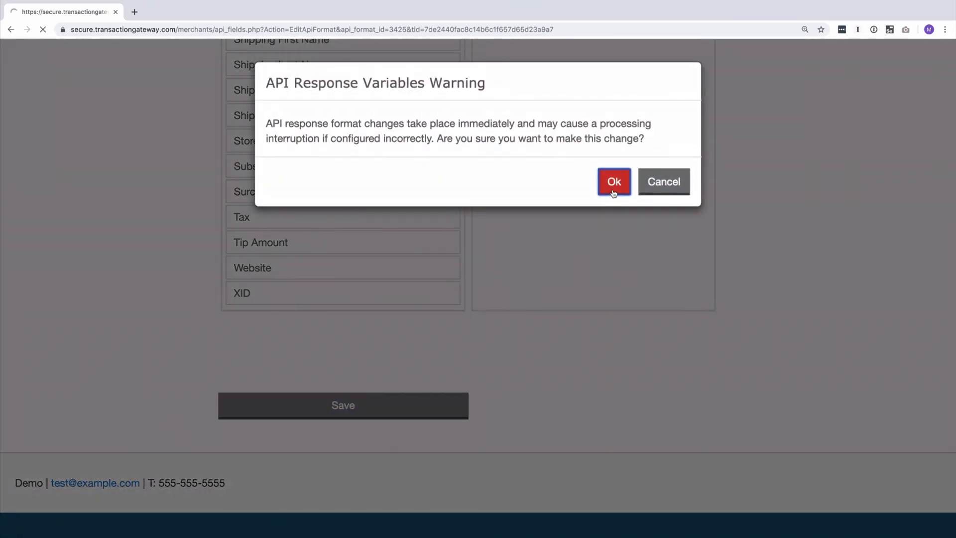
left_click(613, 181)
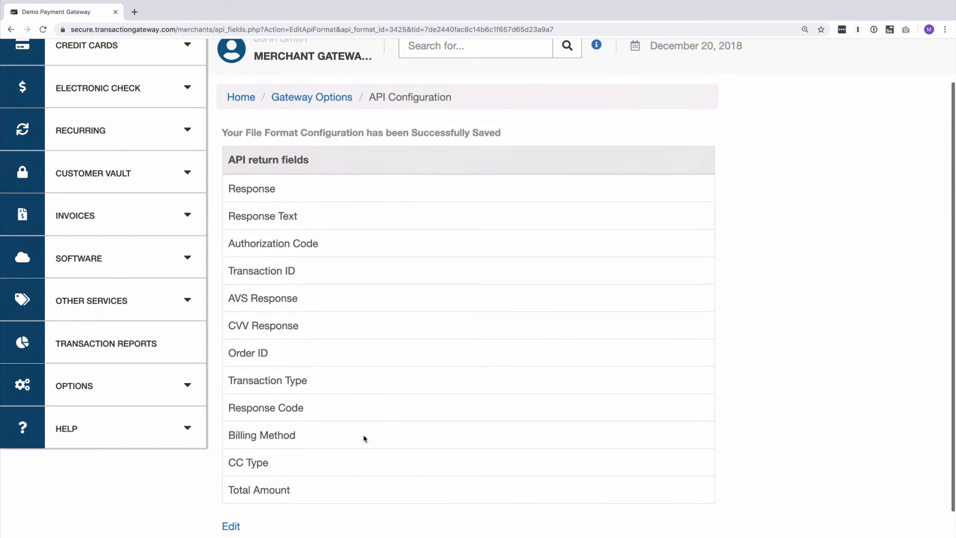
mouse_move(206, 482)
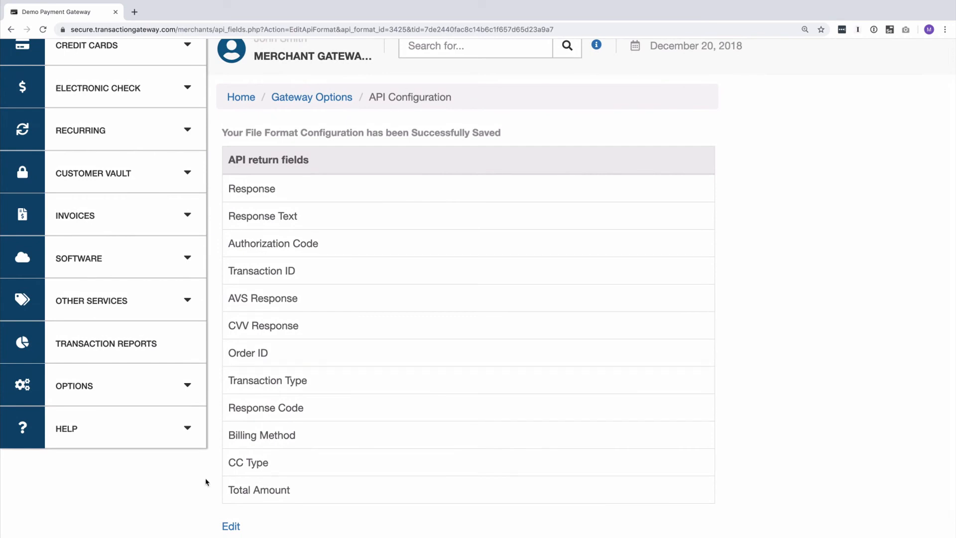
Revert to the system default API response format and save, returning the original nine fields
left_click(230, 526)
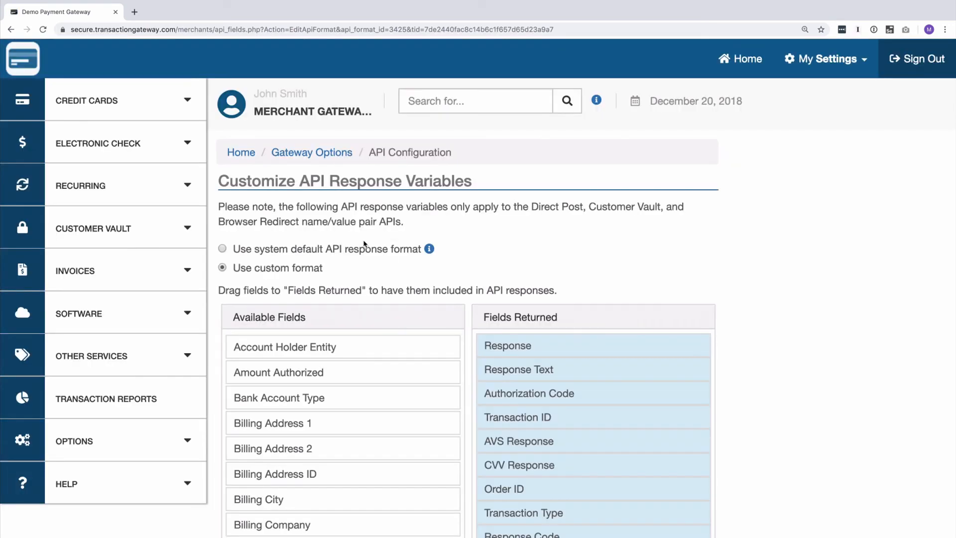
left_click(222, 249)
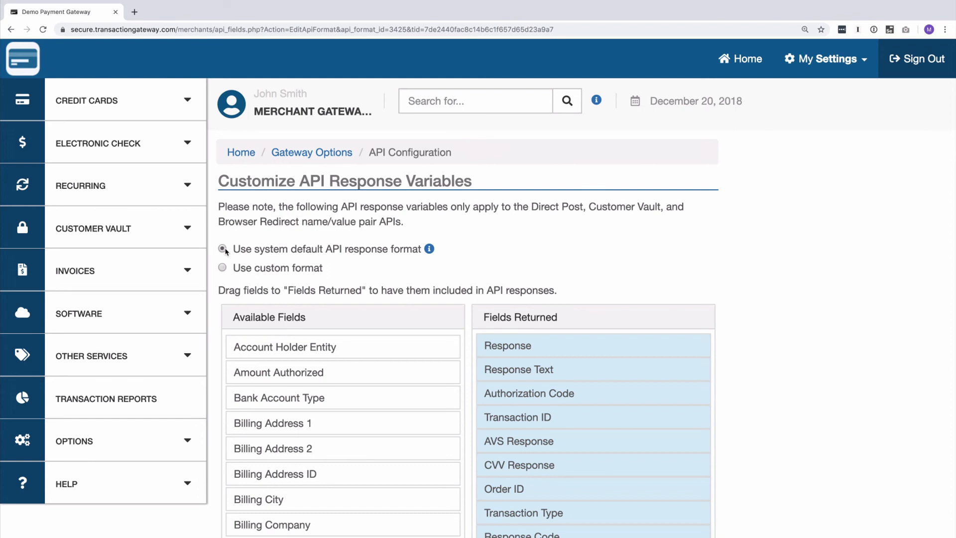
left_click(342, 405)
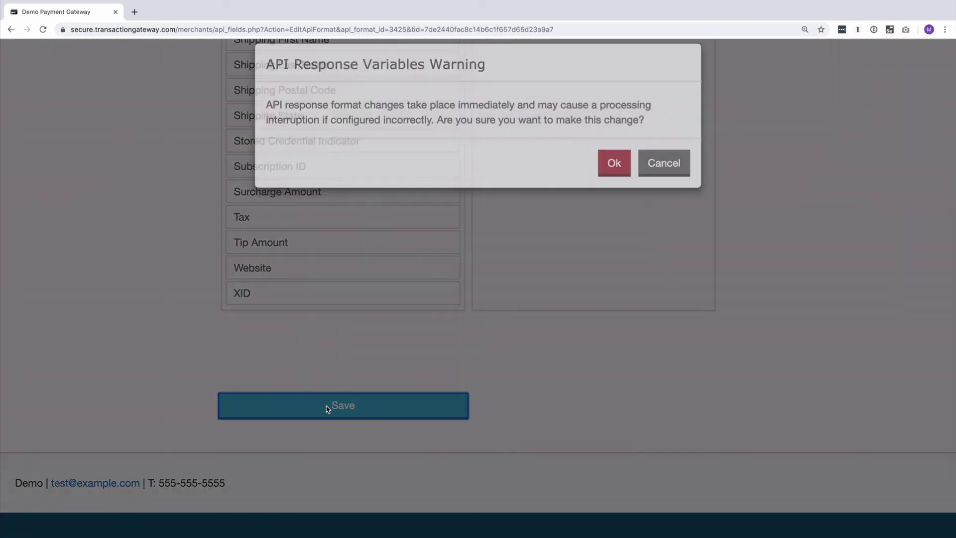
left_click(613, 162)
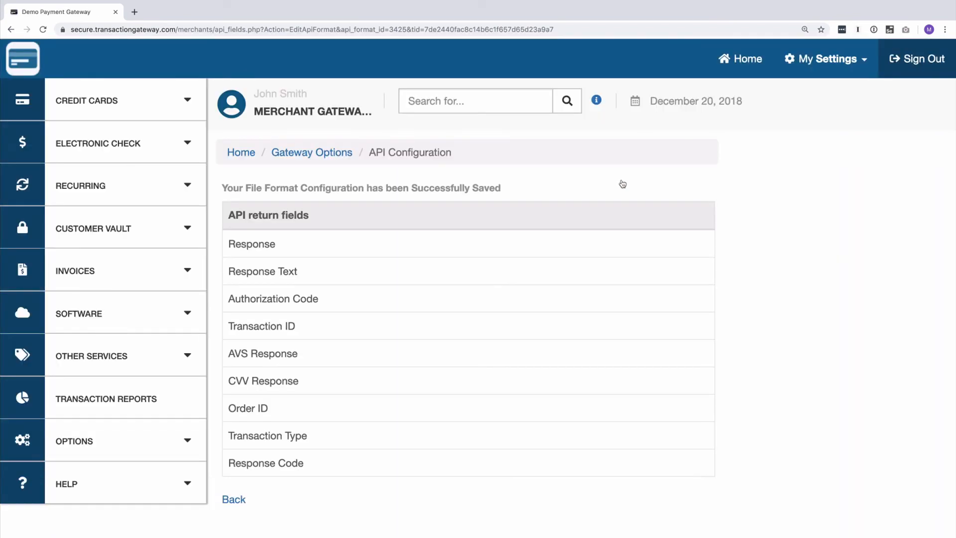
mouse_move(350, 243)
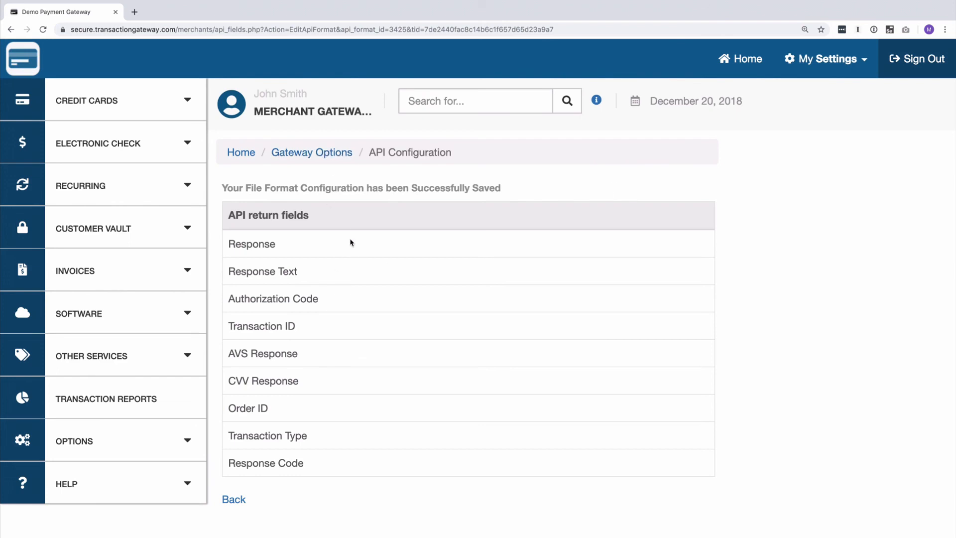